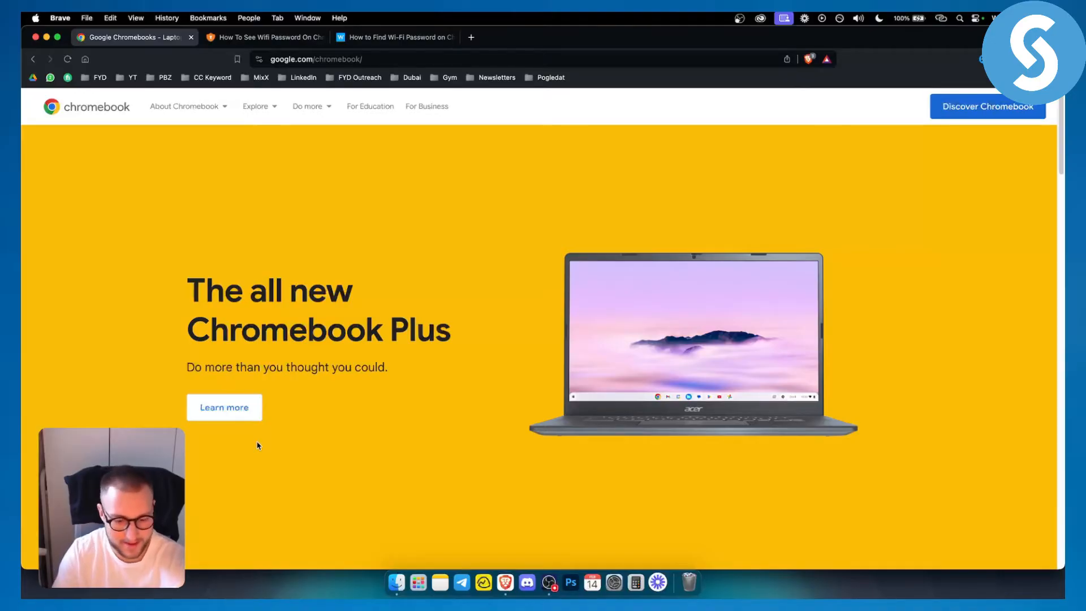
- Switch to the LogMeOnce tab 'How To See Wifi Password On Chromebook' at its first method
left_click(263, 37)
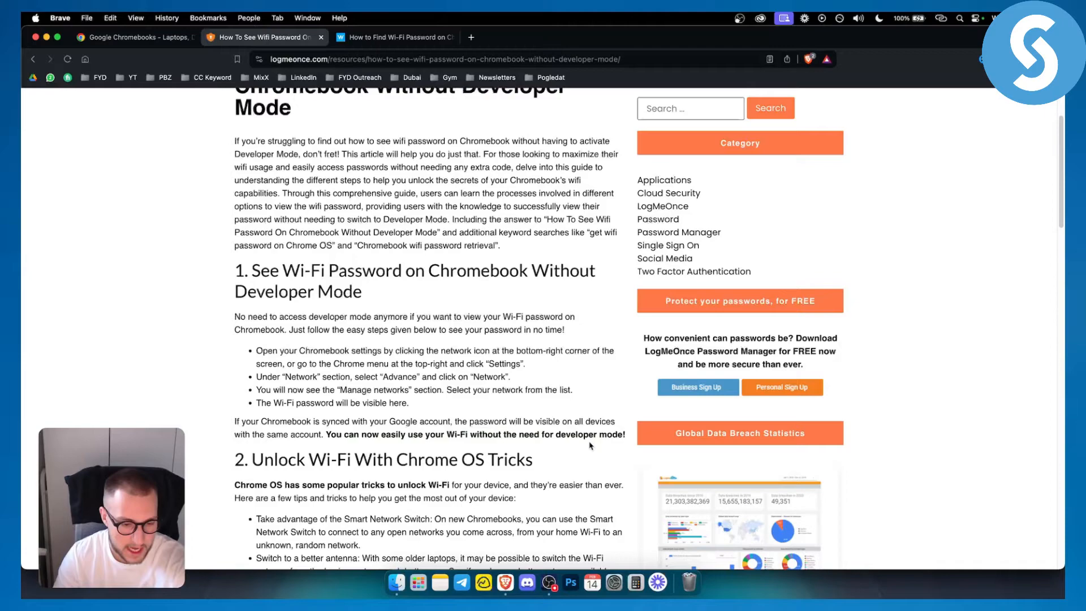
mouse_move(419, 408)
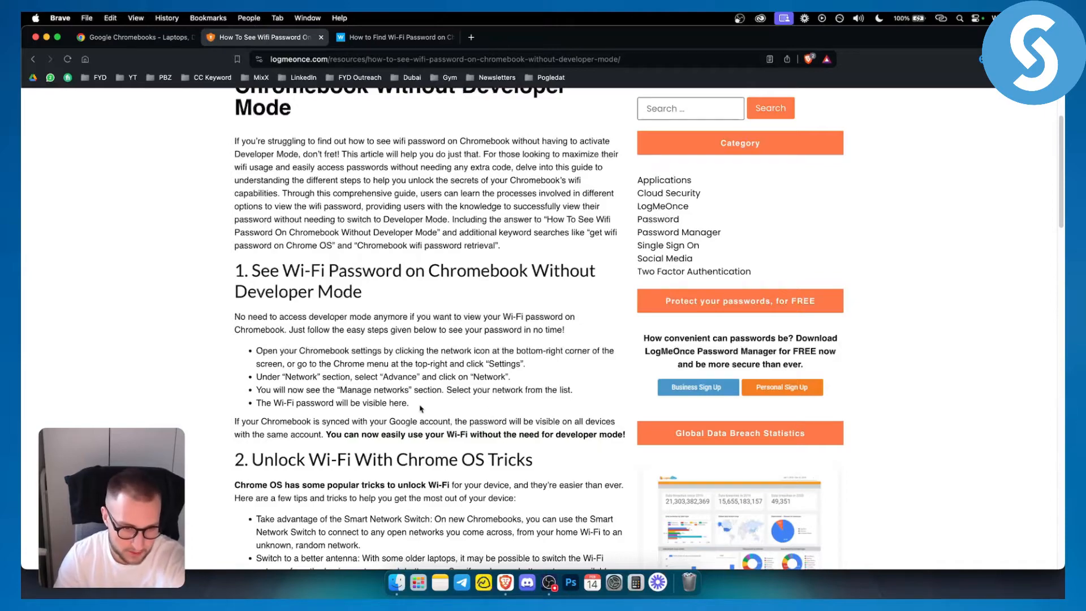
- Scroll the LogMeOnce article down to section 3, 'Discover Your Wi-Fi Password Instantly'
scroll("down", 3)
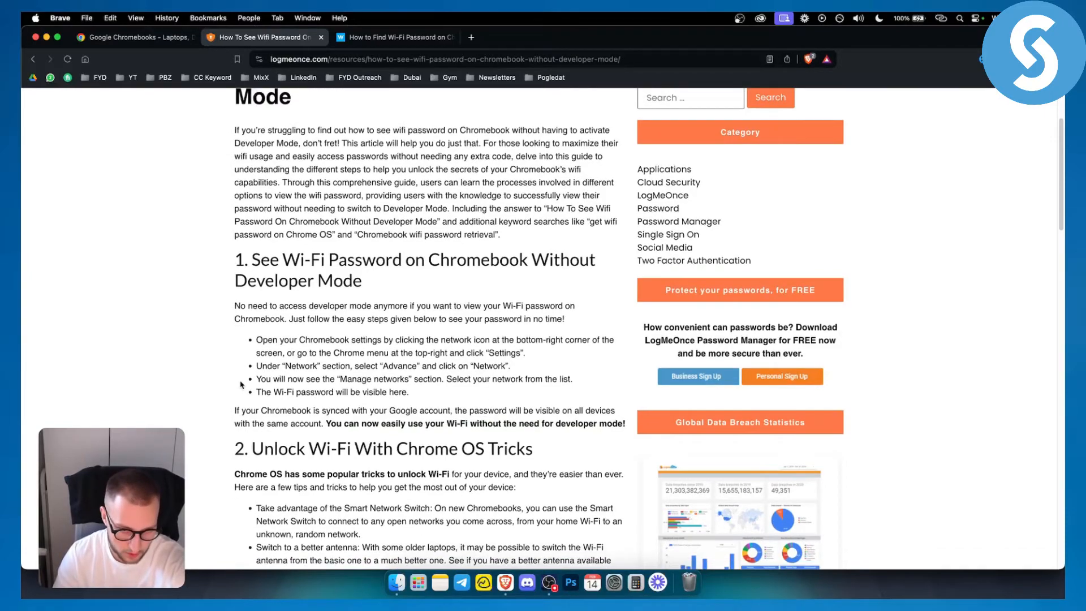
scroll("down", 3)
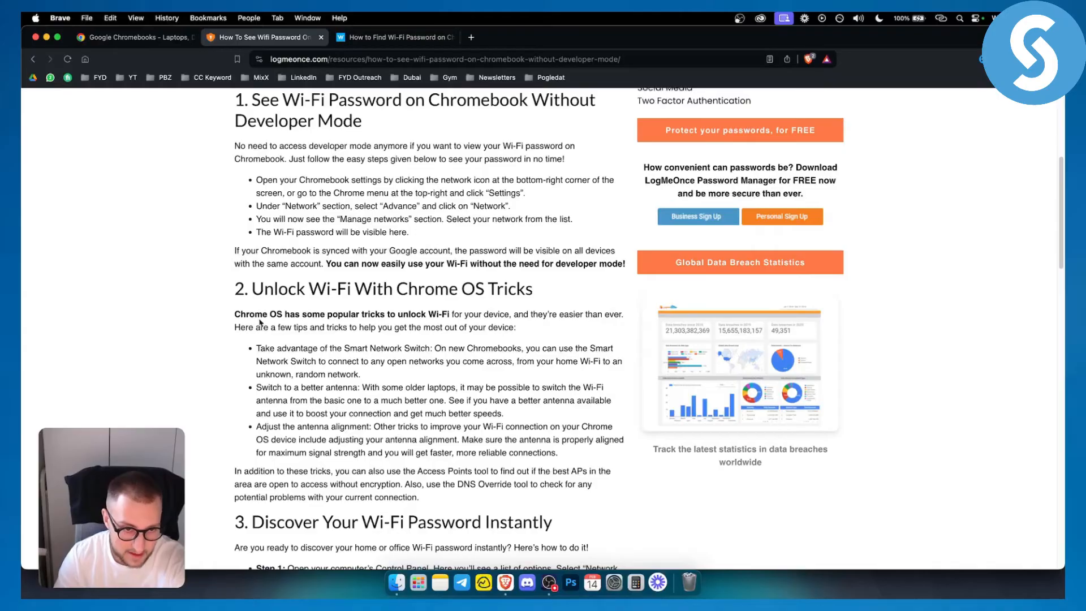
mouse_move(340, 348)
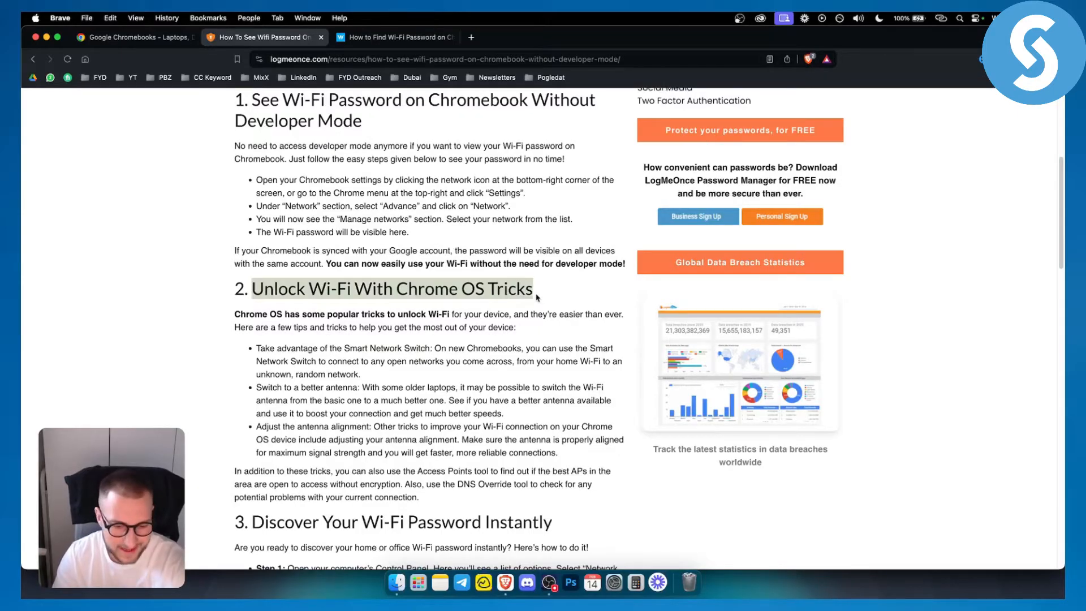
scroll("down", 3)
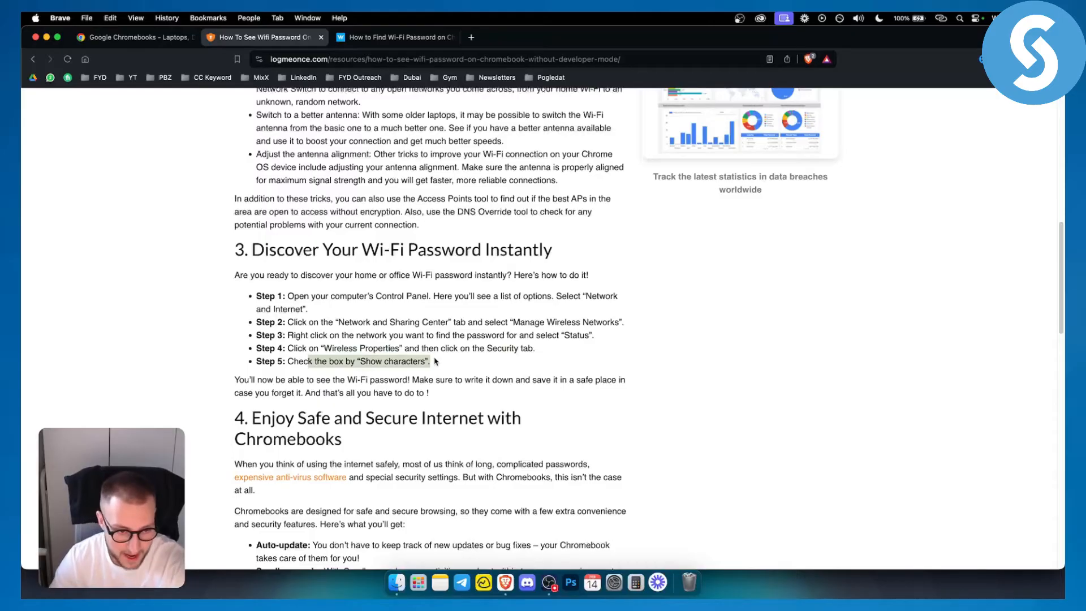
- Scroll back to section 2, then switch to the Windows Report Chromebook Wi-Fi password tab
scroll("up", 3)
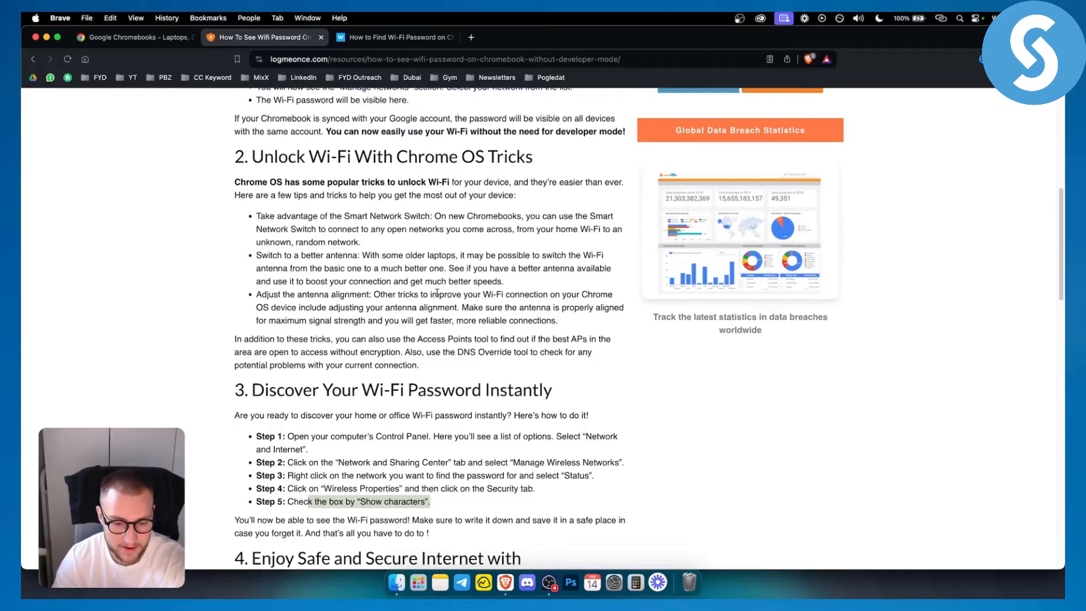
mouse_move(498, 239)
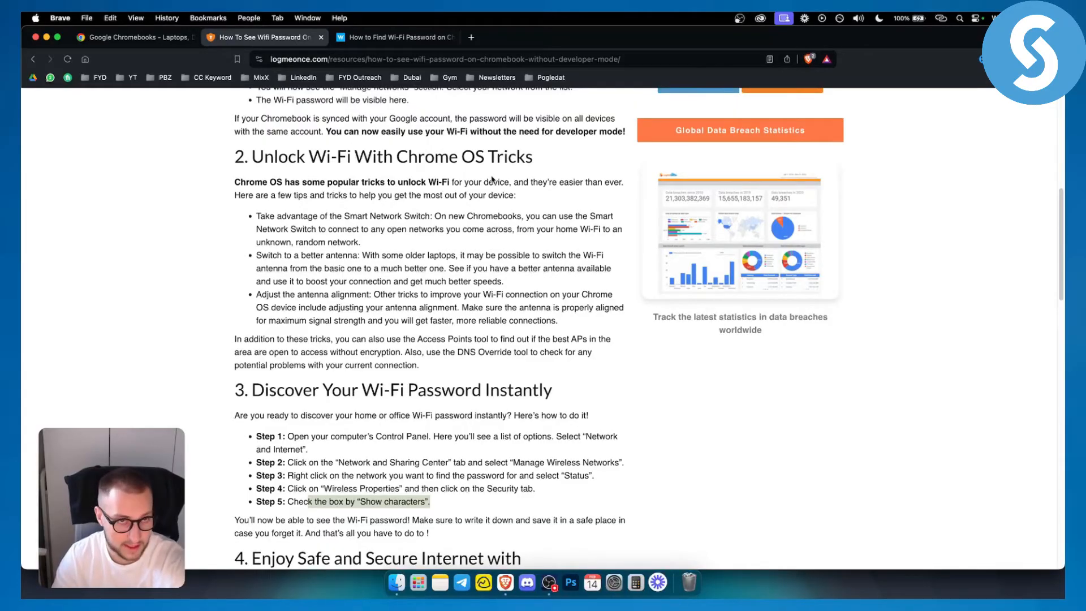
left_click(392, 37)
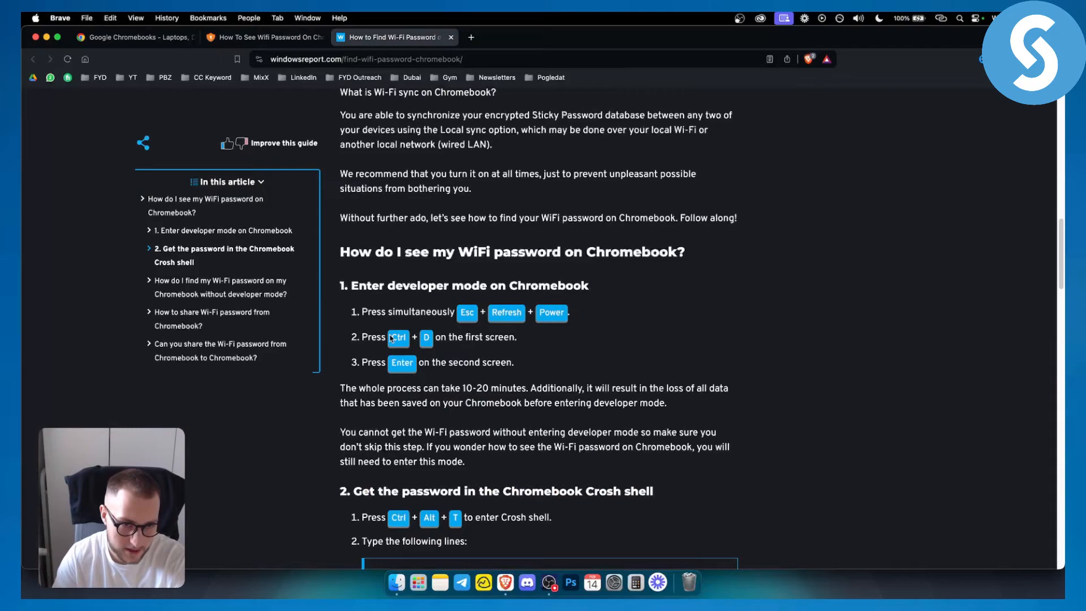
mouse_move(374, 373)
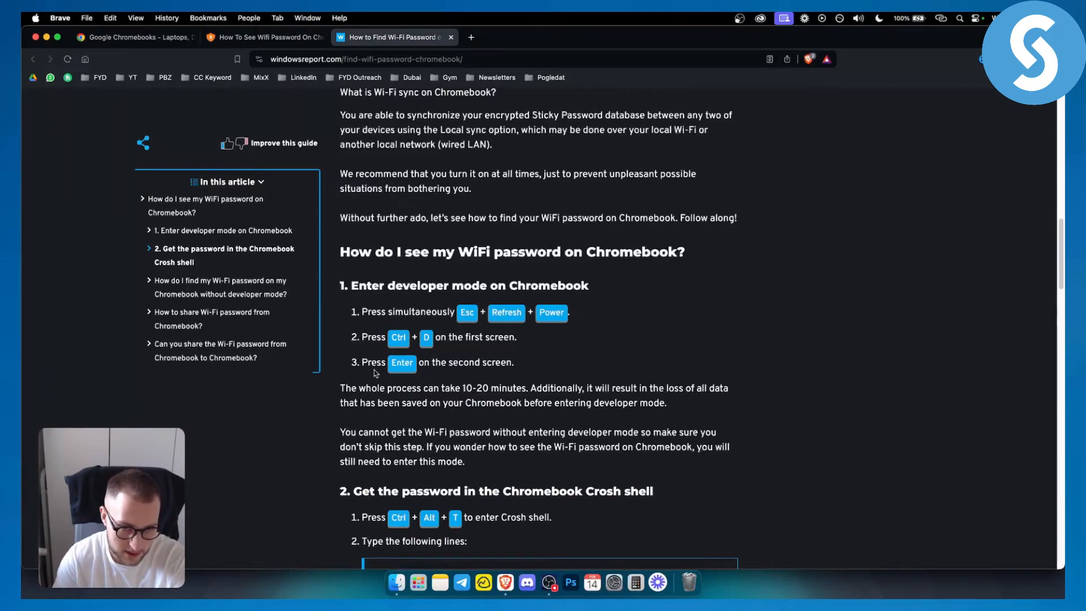
mouse_move(438, 383)
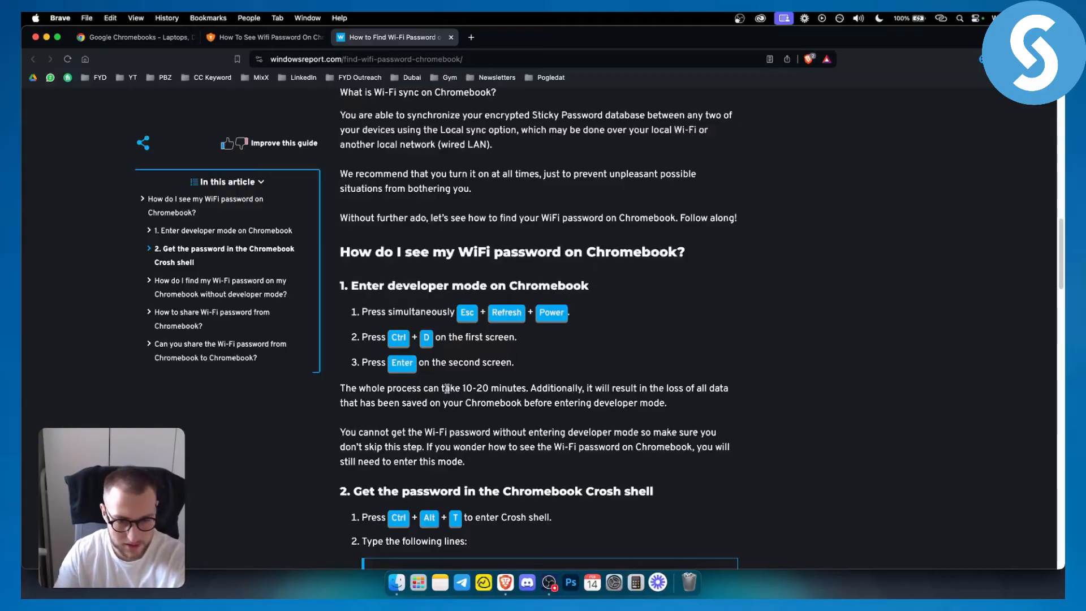
- Scroll from 'Enter developer mode' to the Crosh shell password section with shill and rot47 commands
scroll("down", 3)
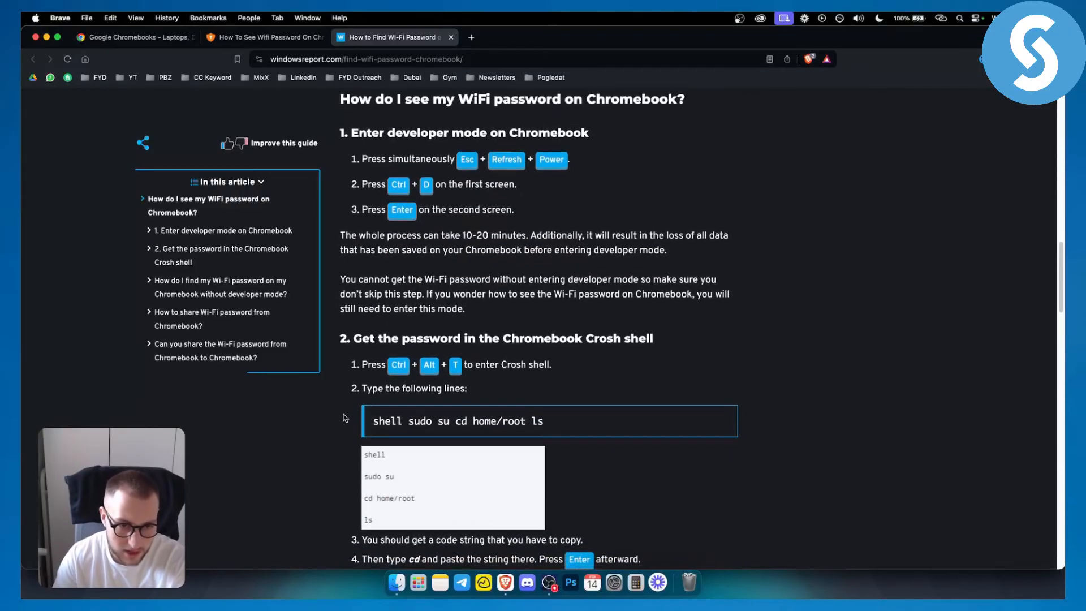
scroll("up", 3)
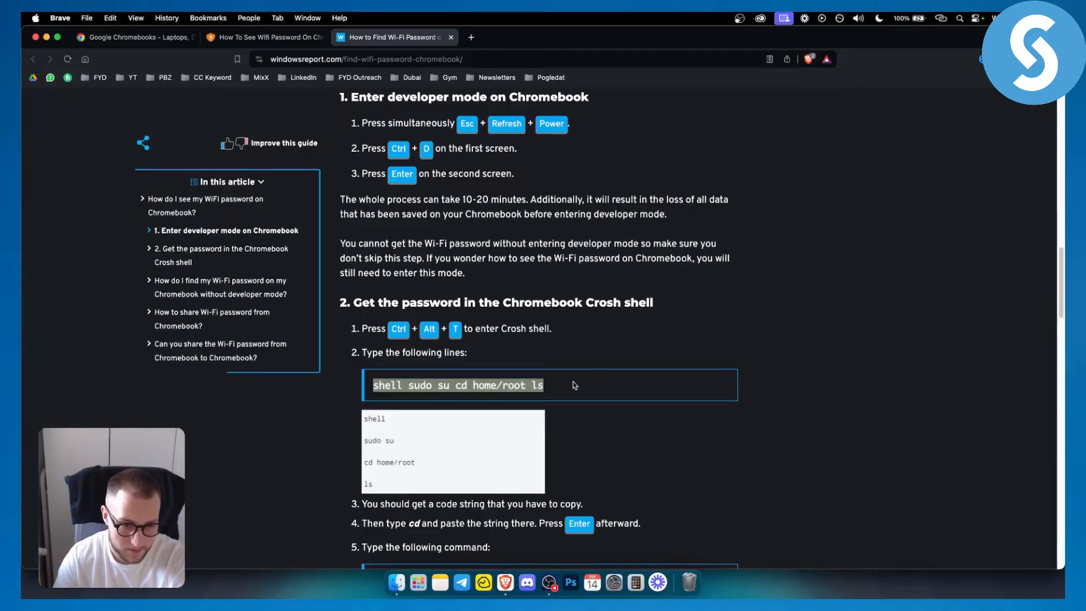
scroll("down", 3)
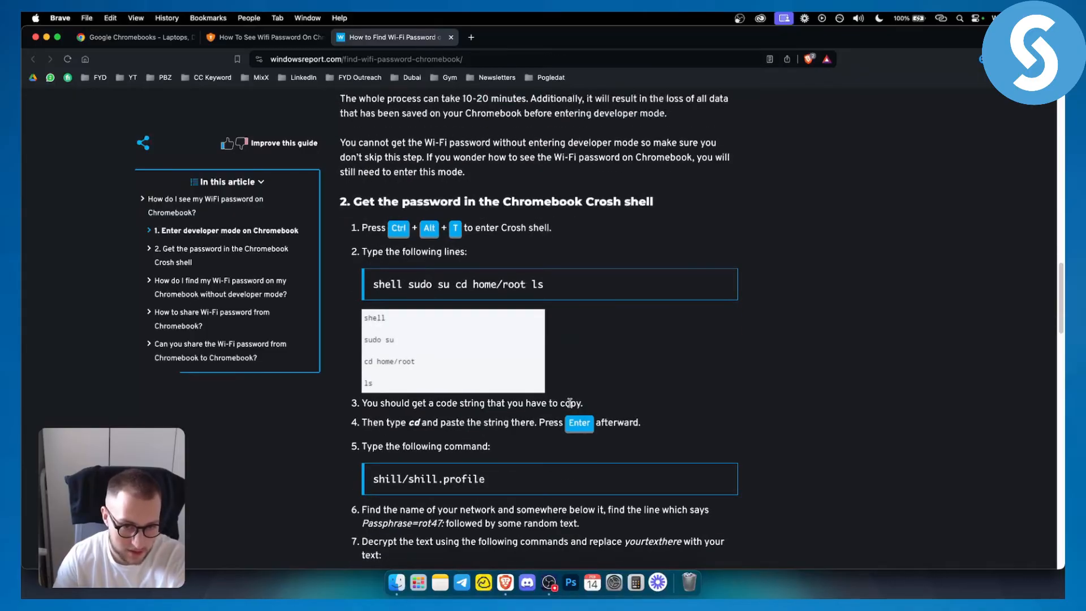
- Select the echo decrypt command line and scroll on to the final step 8
scroll("down", 3)
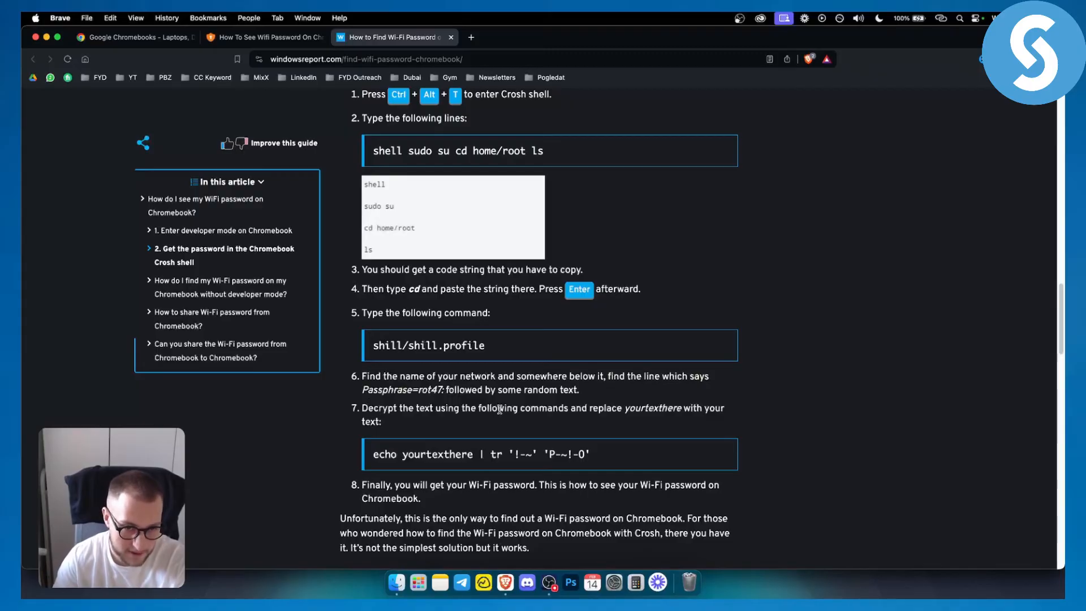
triple_click(478, 453)
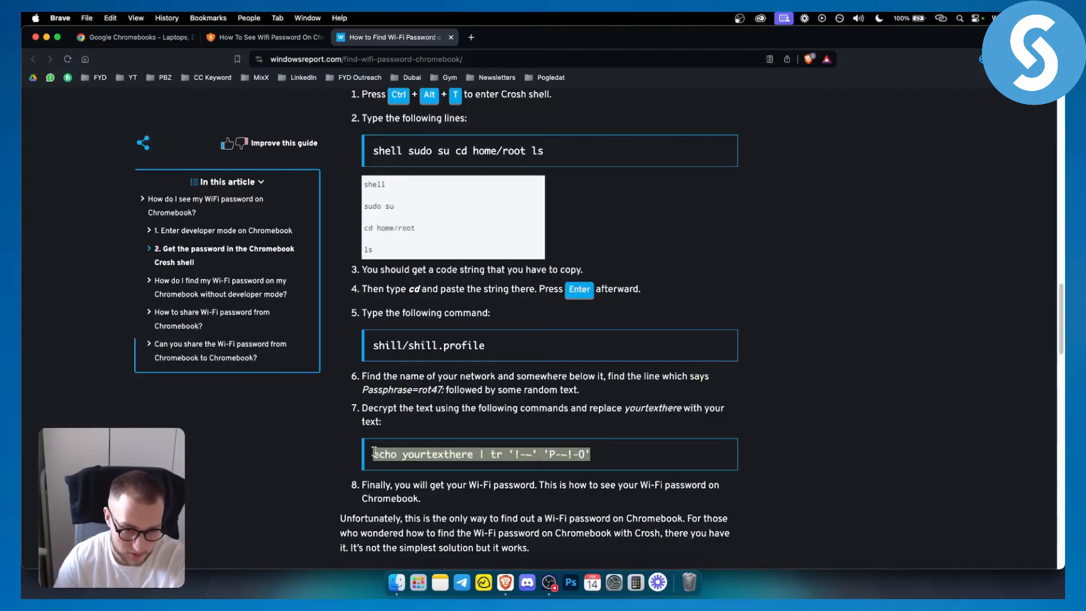
scroll("down", 3)
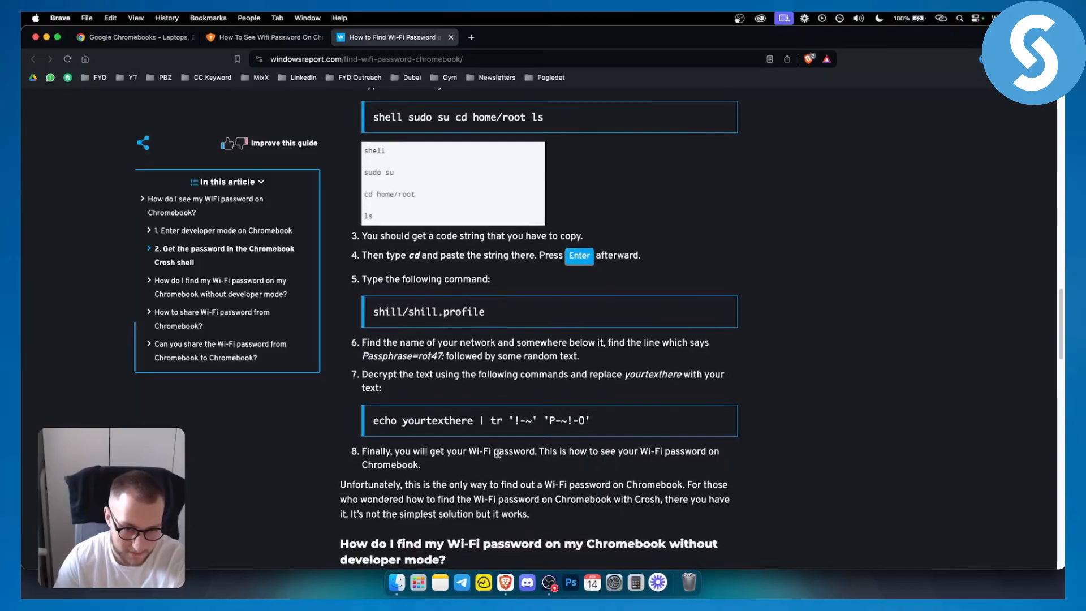
scroll("down", 3)
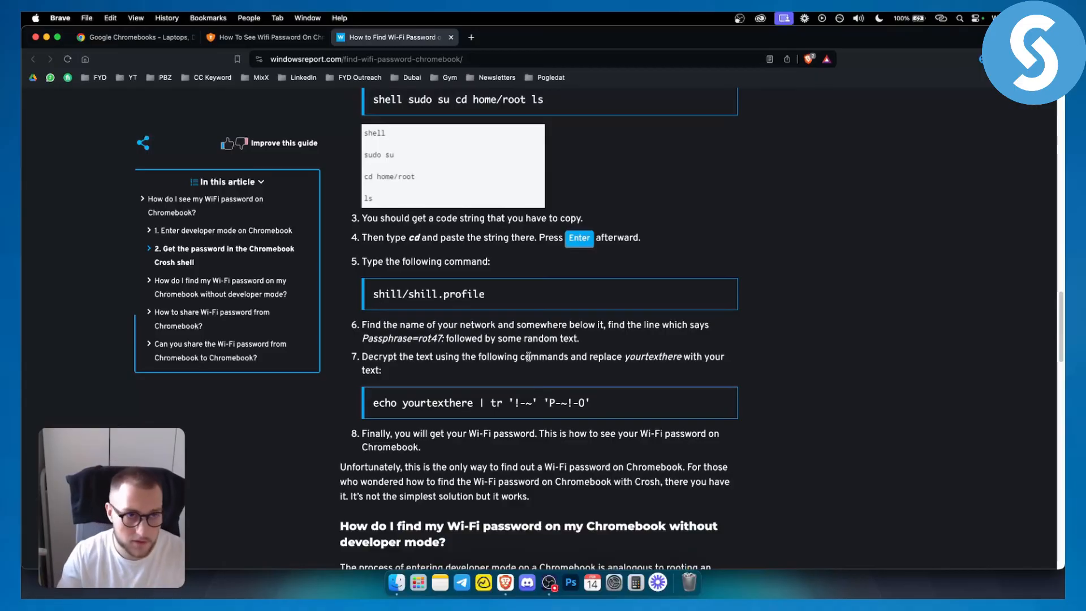
- Switch back to the 'Google Chromebooks – Laptops' tab showing the Chromebook Plus introduction
left_click(134, 37)
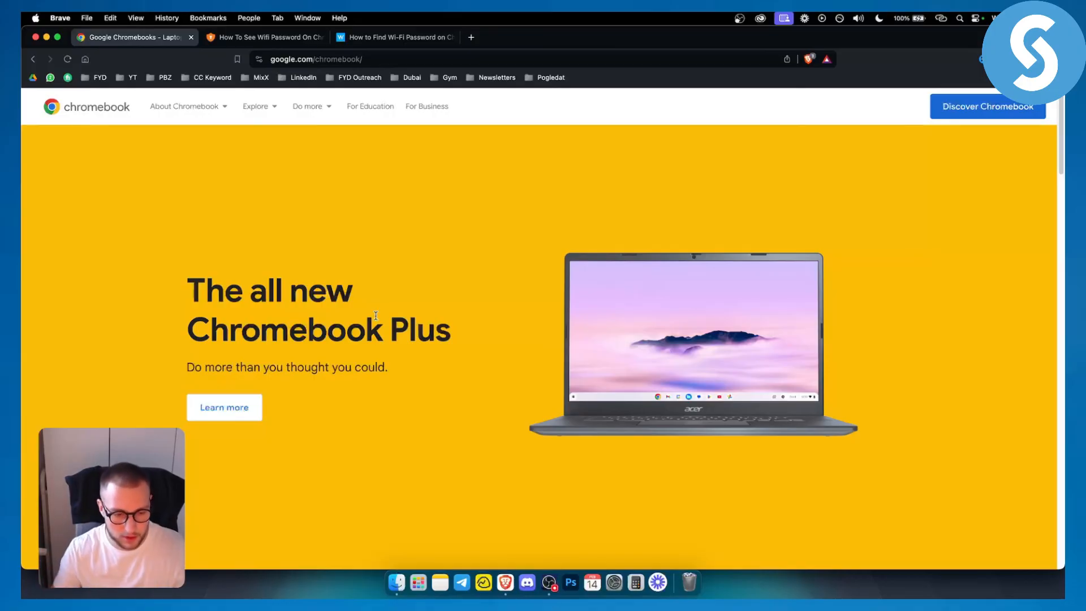
mouse_move(103, 376)
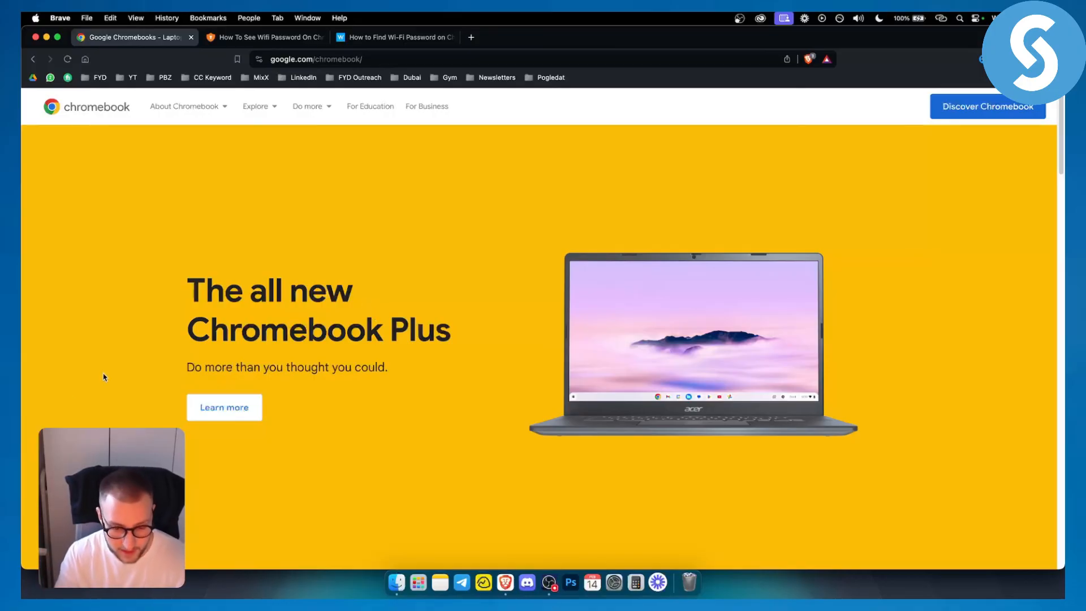